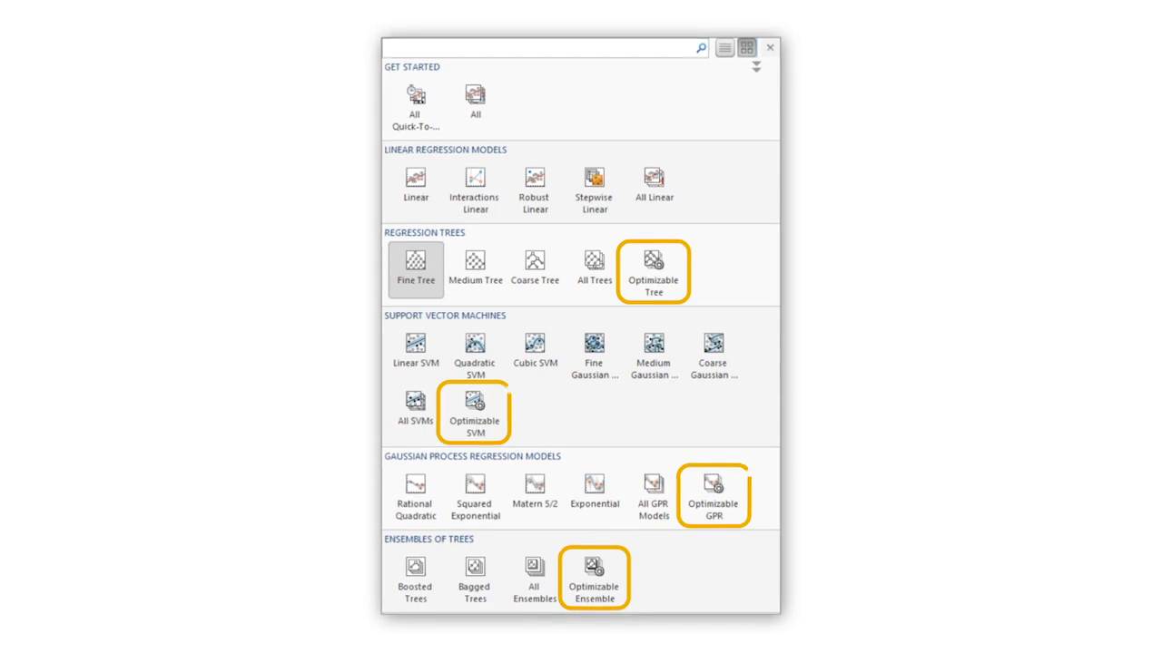
mouse_move(654, 262)
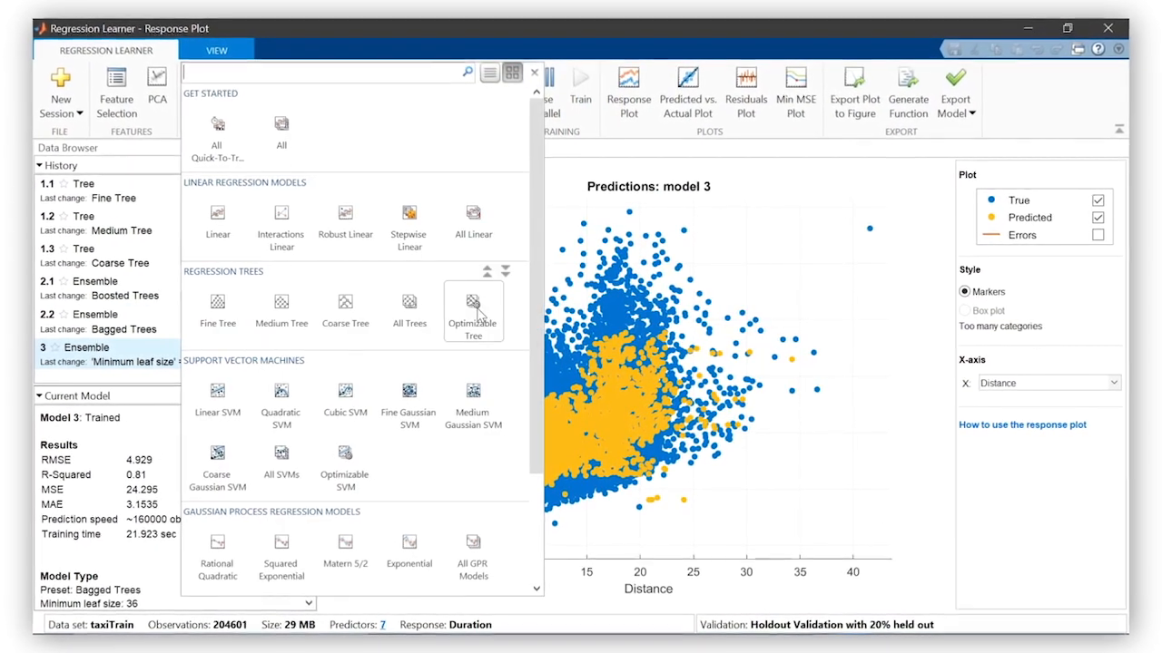
Add a draft Optimizable Tree as model 4 and review its hyperparameters (minimum leaf size optimized).
click(472, 309)
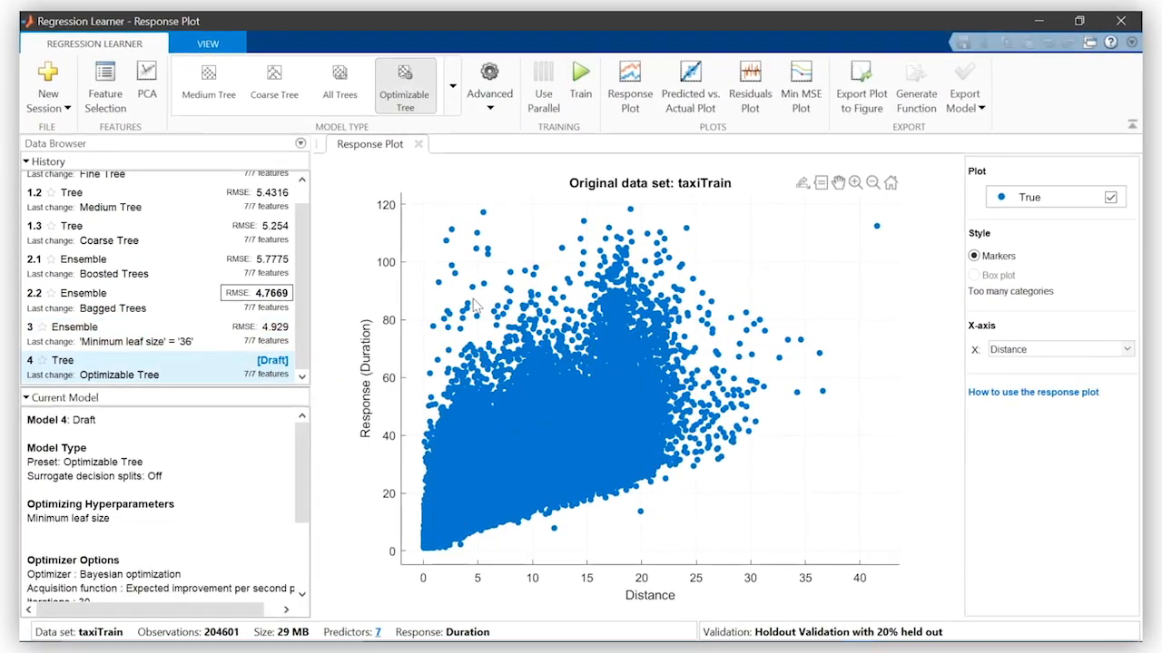
click(487, 79)
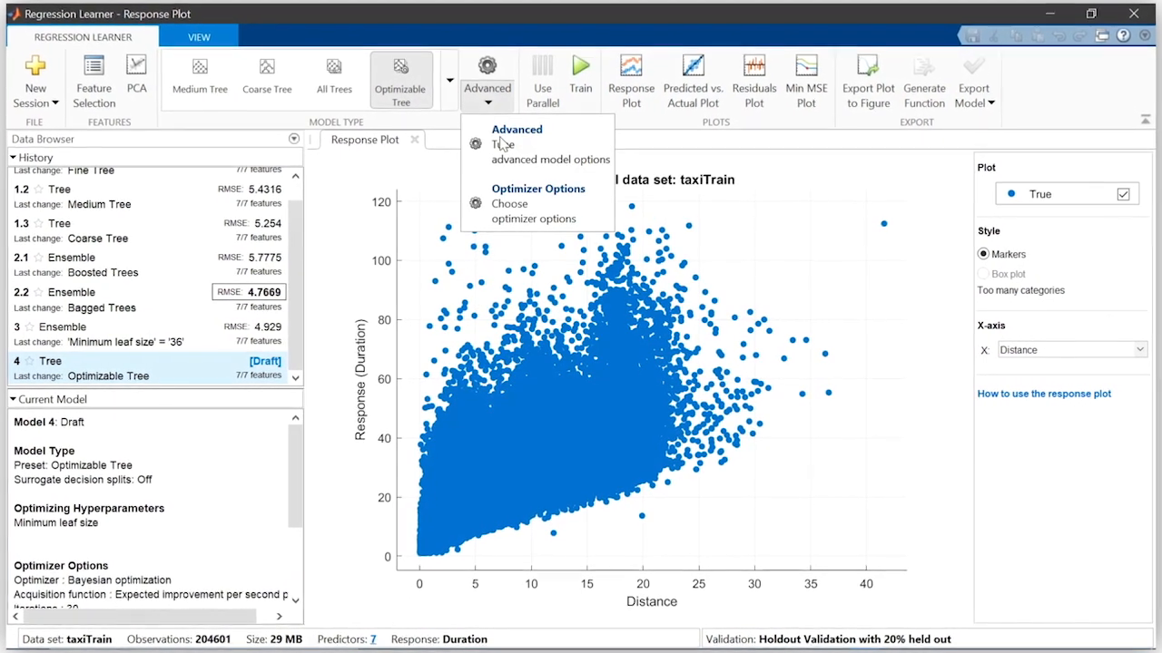
click(515, 129)
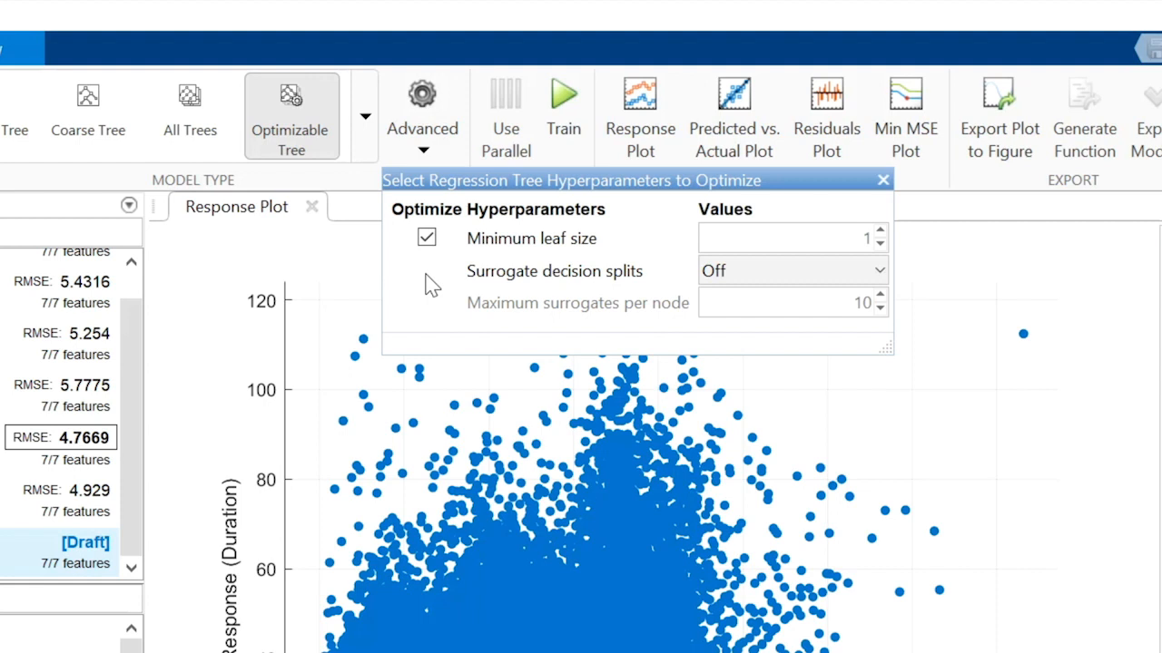
mouse_move(860, 216)
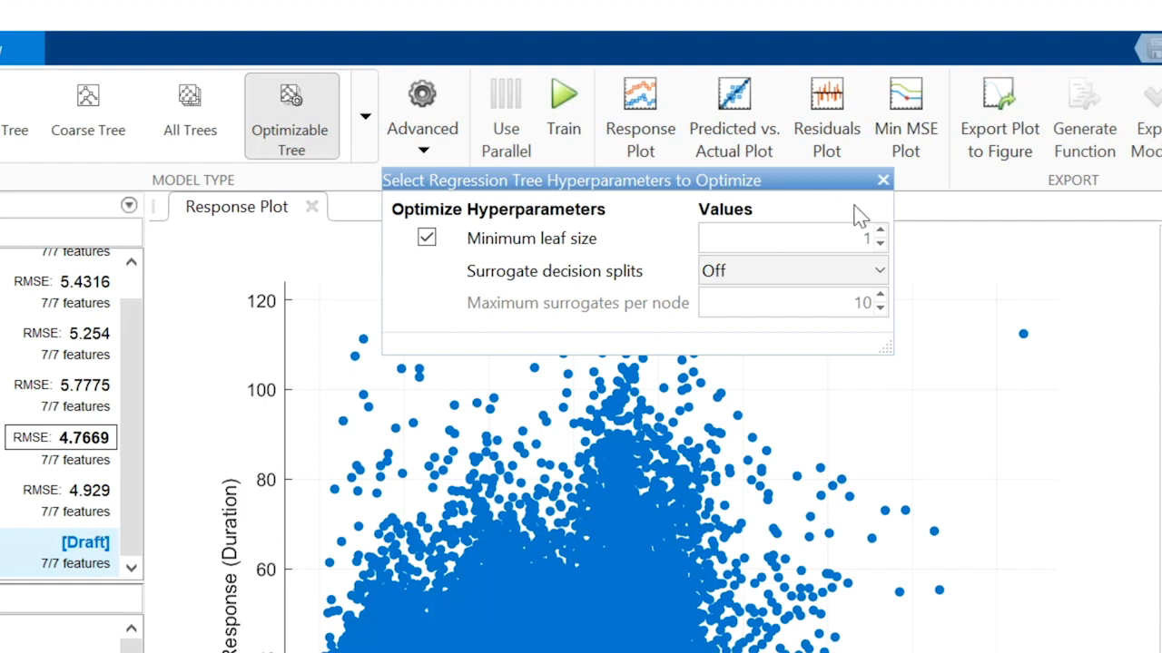
click(882, 180)
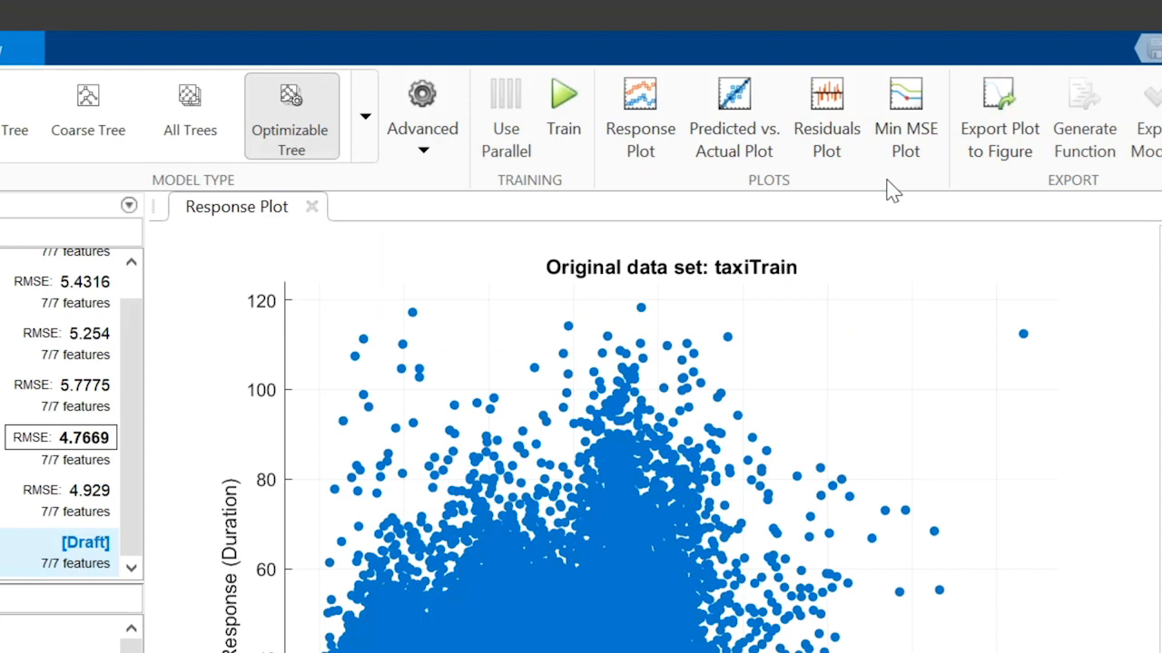
mouse_move(562, 100)
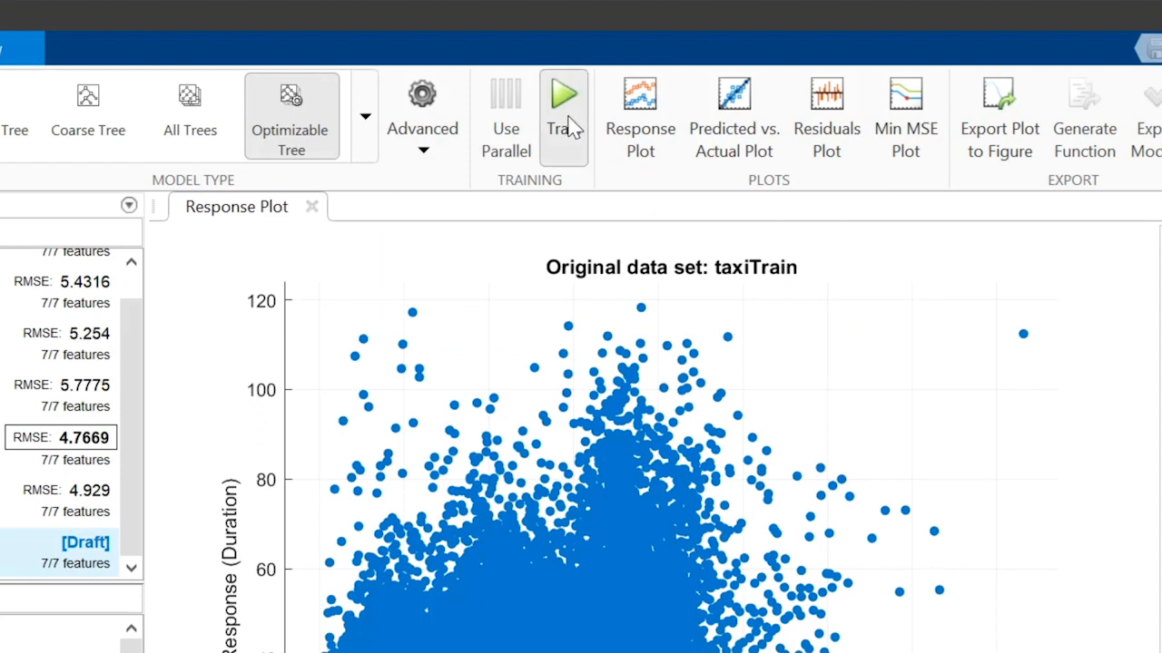
Train the optimizable tree to RMSE 5.245 and inspect the Minimum MSE plot's bestpoint (leaf size 40).
click(562, 95)
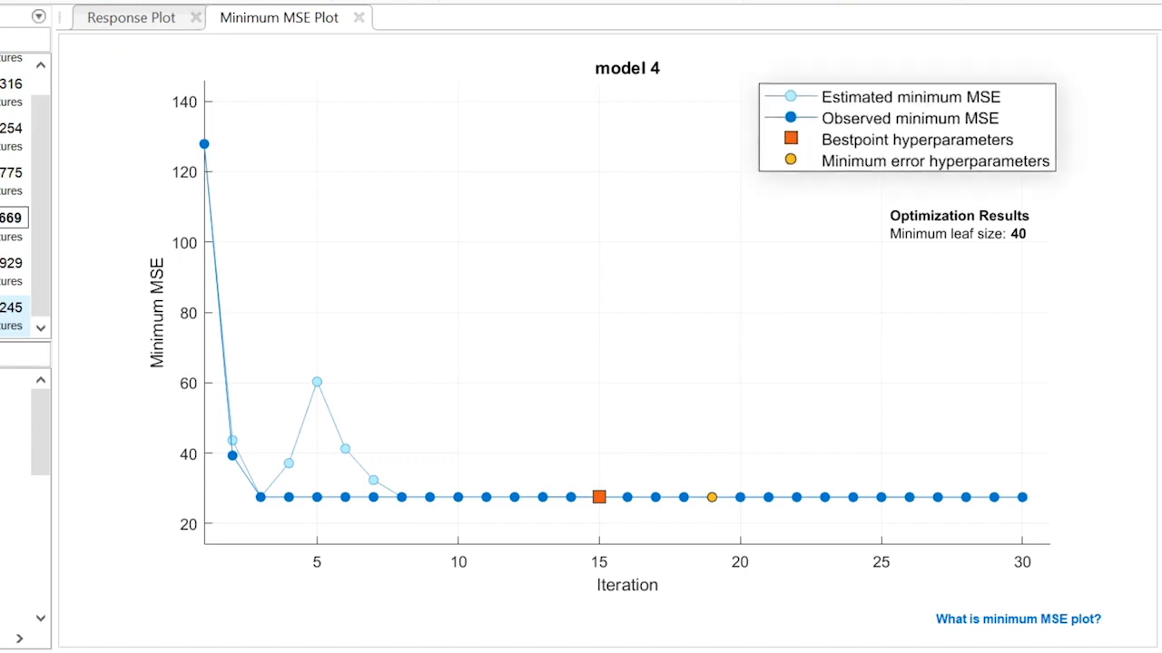
click(910, 101)
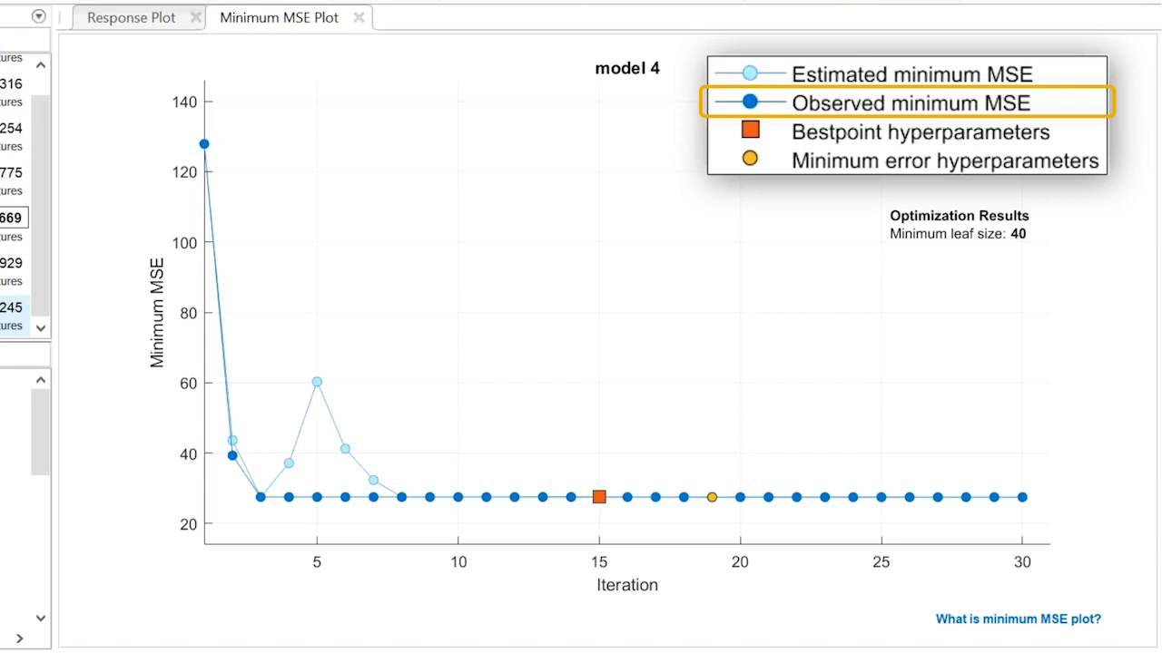
mouse_move(907, 75)
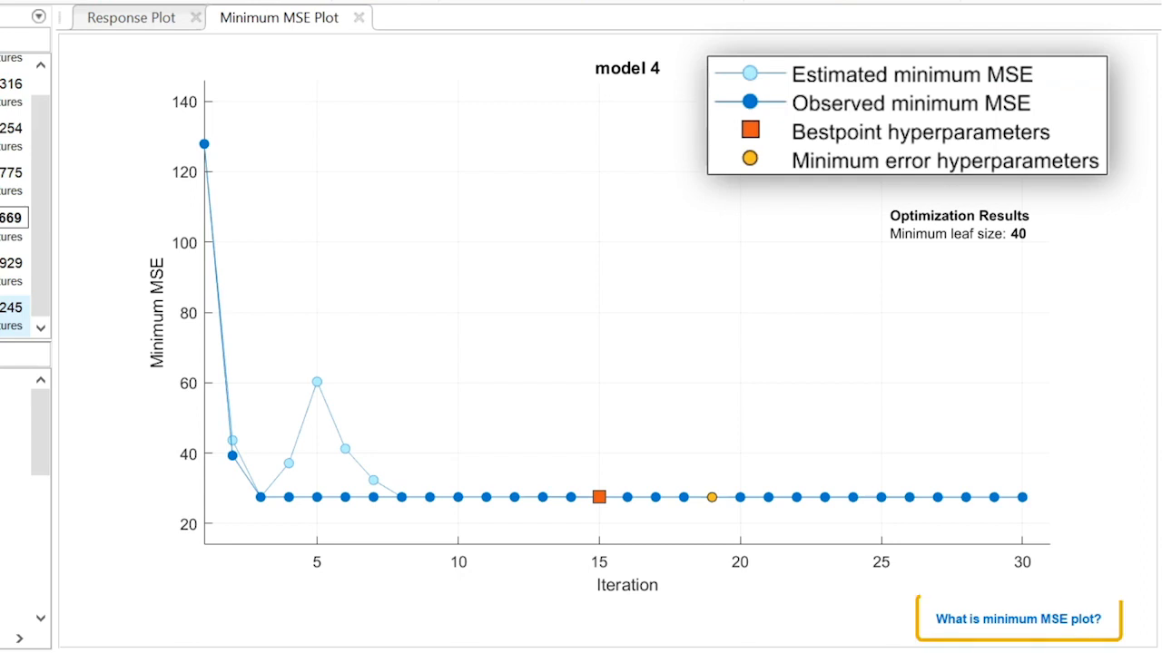
mouse_move(1016, 619)
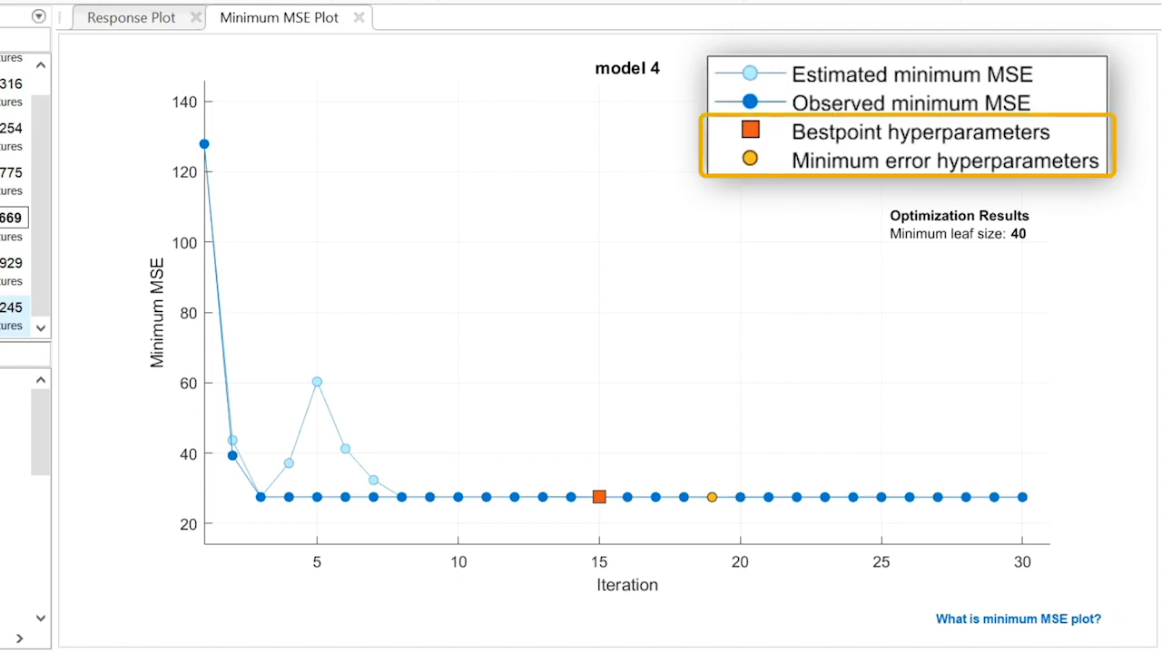
mouse_move(877, 307)
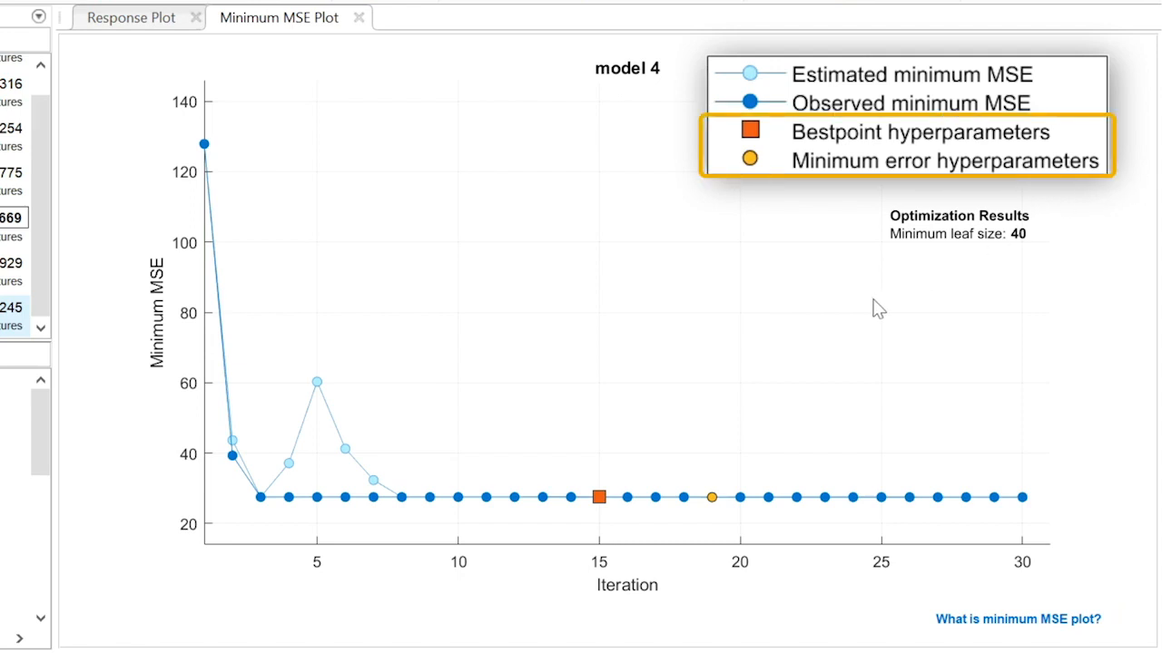
mouse_move(597, 497)
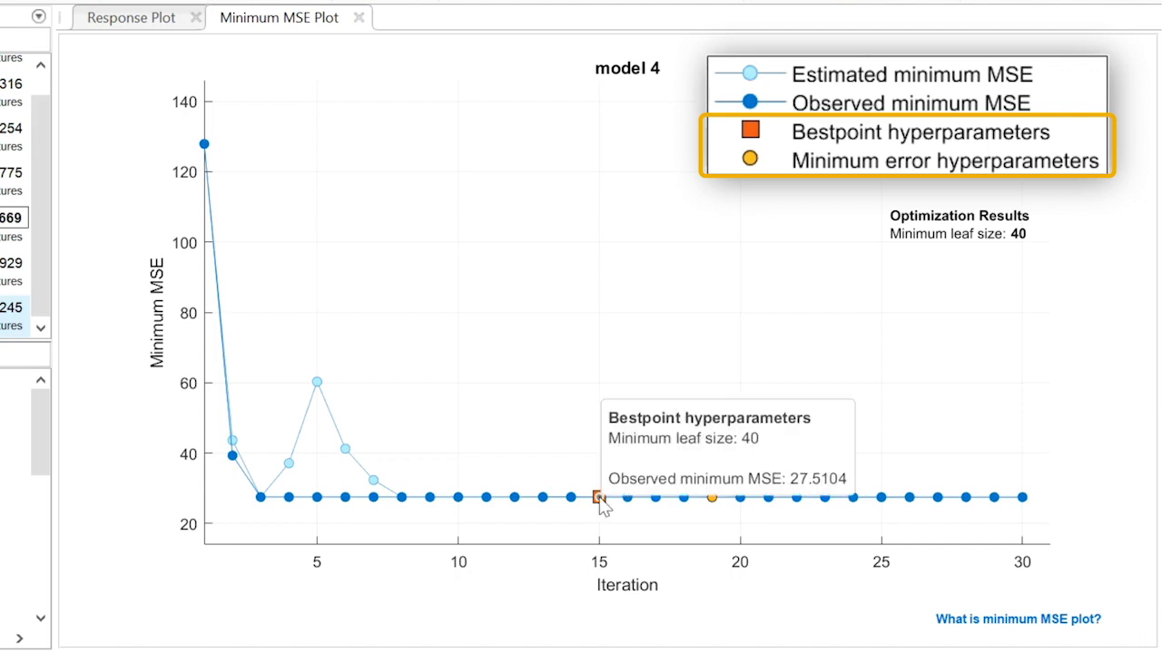
mouse_move(711, 501)
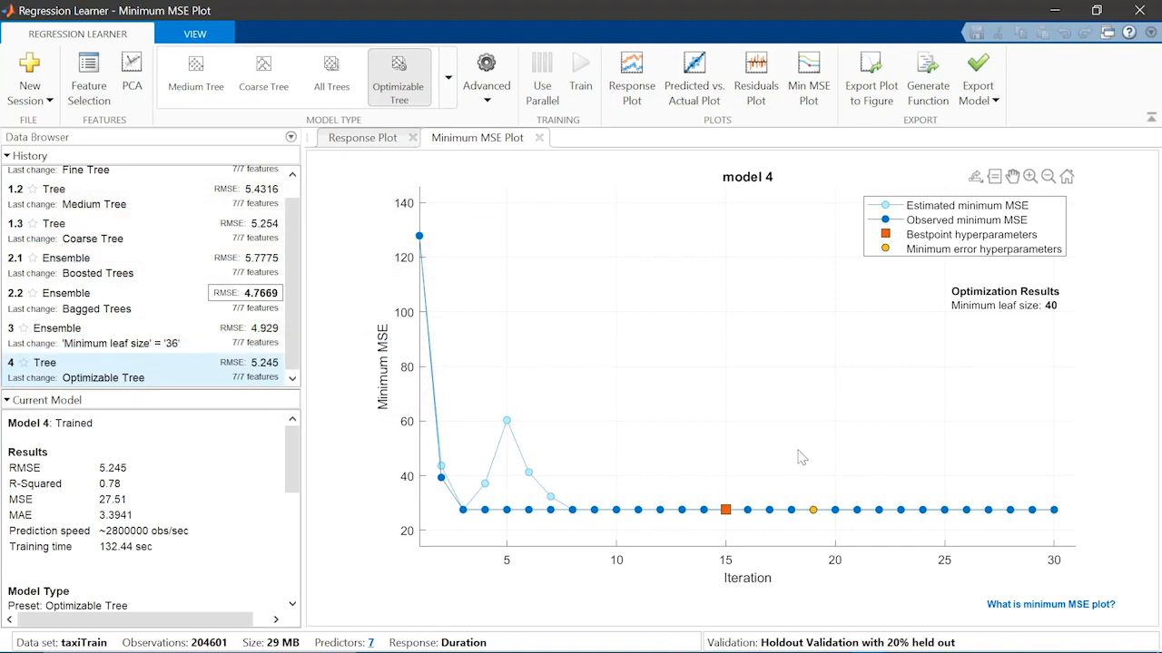
Choose Optimizable Ensemble from the Ensembles of Trees gallery as draft model 5.
click(251, 363)
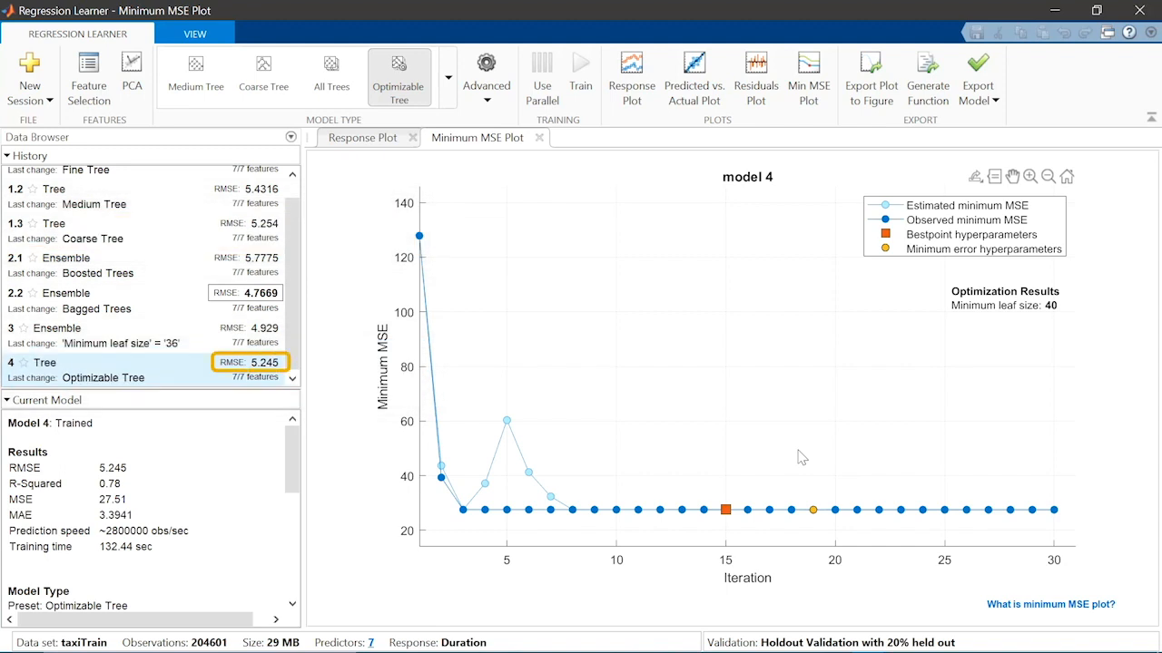
click(245, 293)
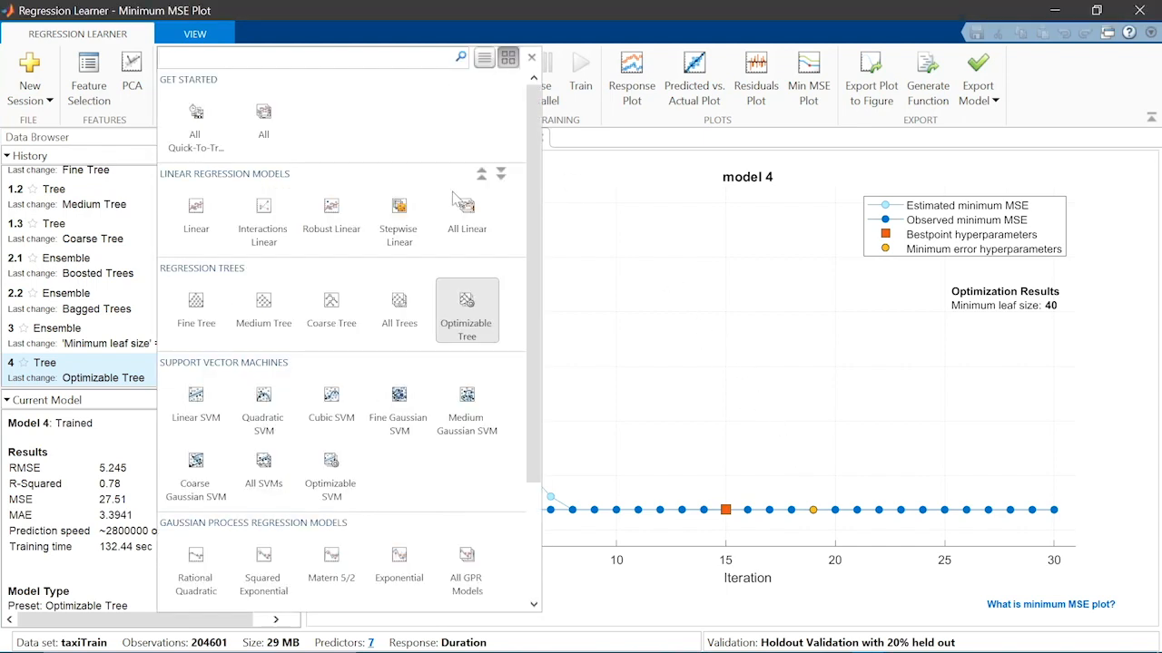
scroll(down, 3)
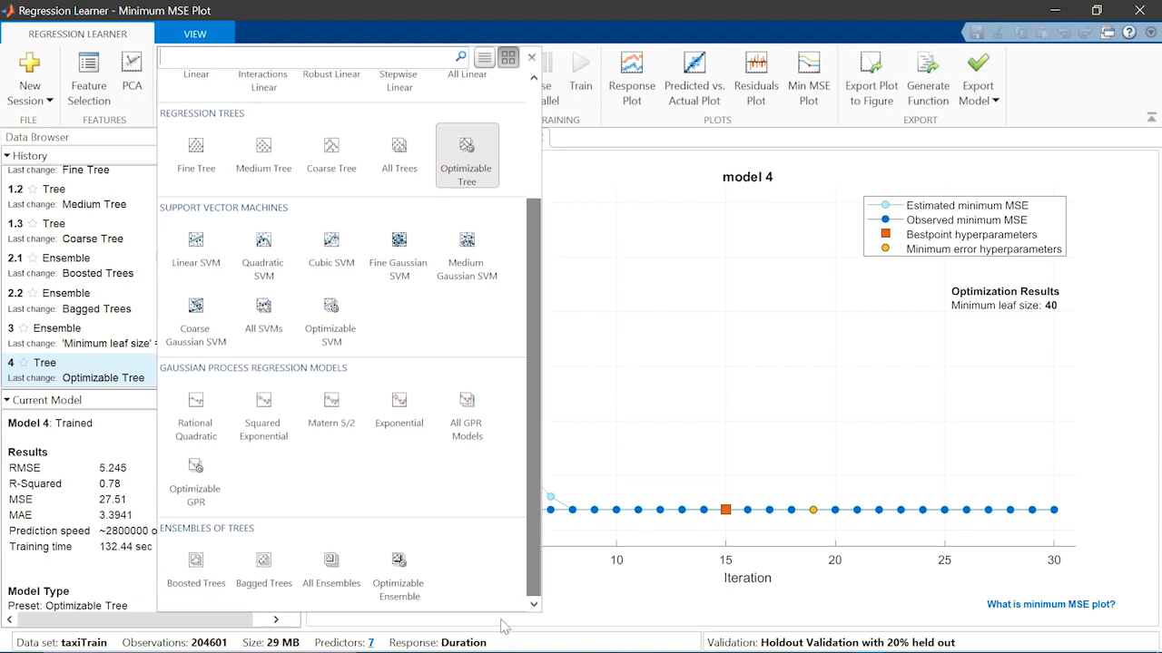
click(400, 572)
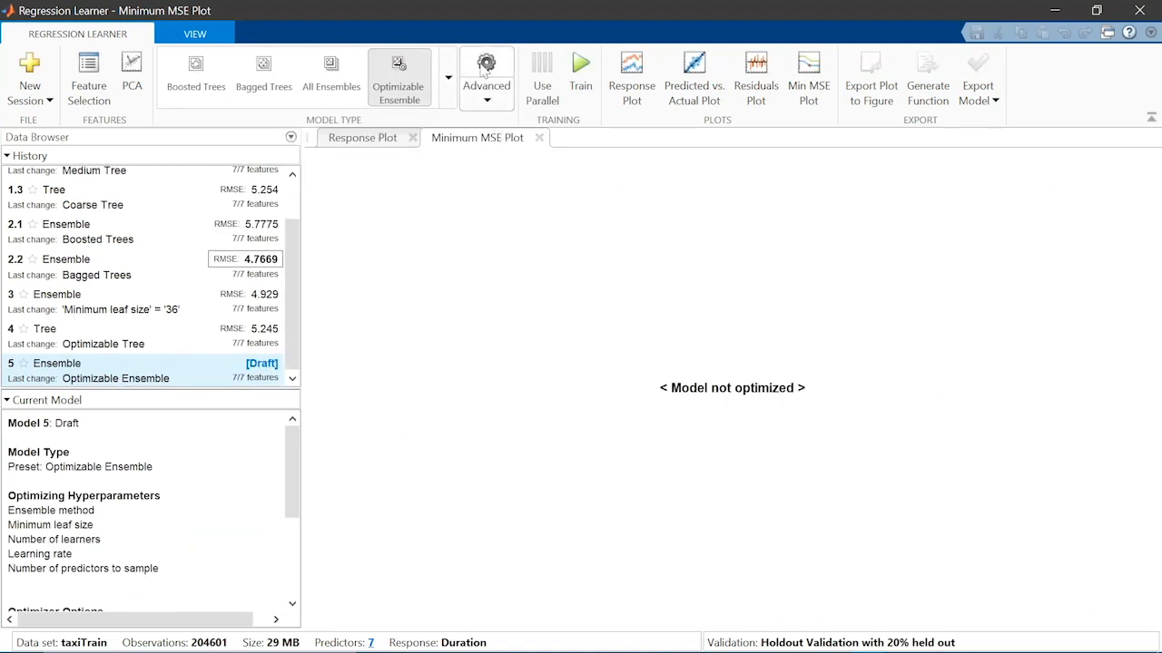
Stop optimizing ensemble method (fixed at Bag) and learning rate for draft model 5.
click(486, 76)
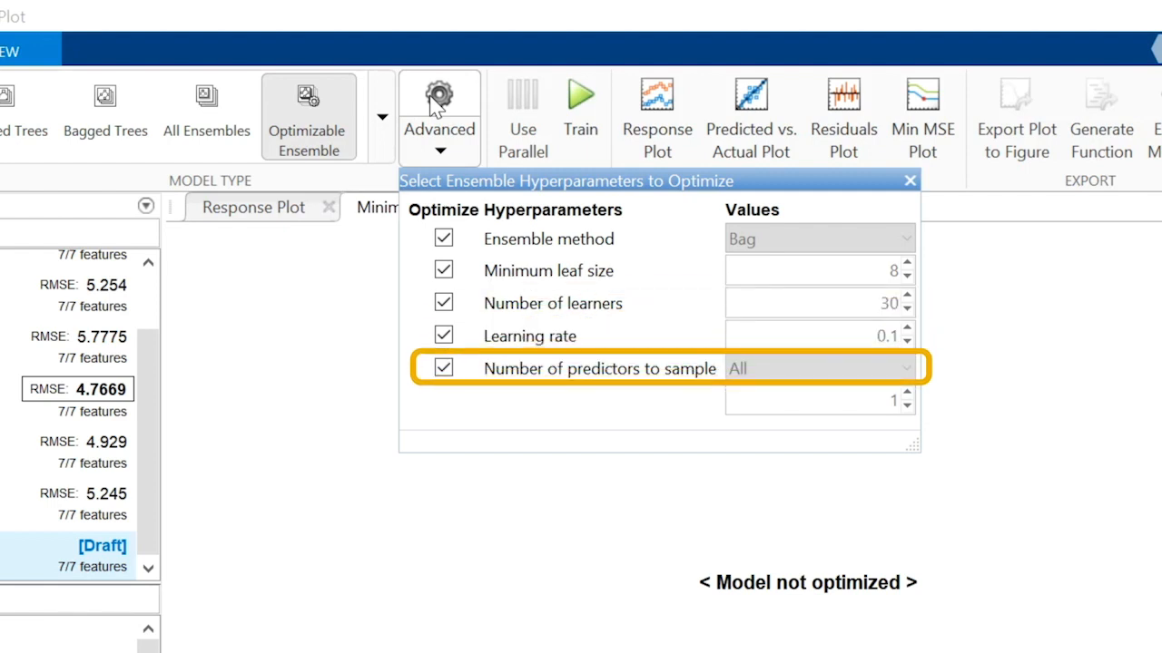
click(439, 127)
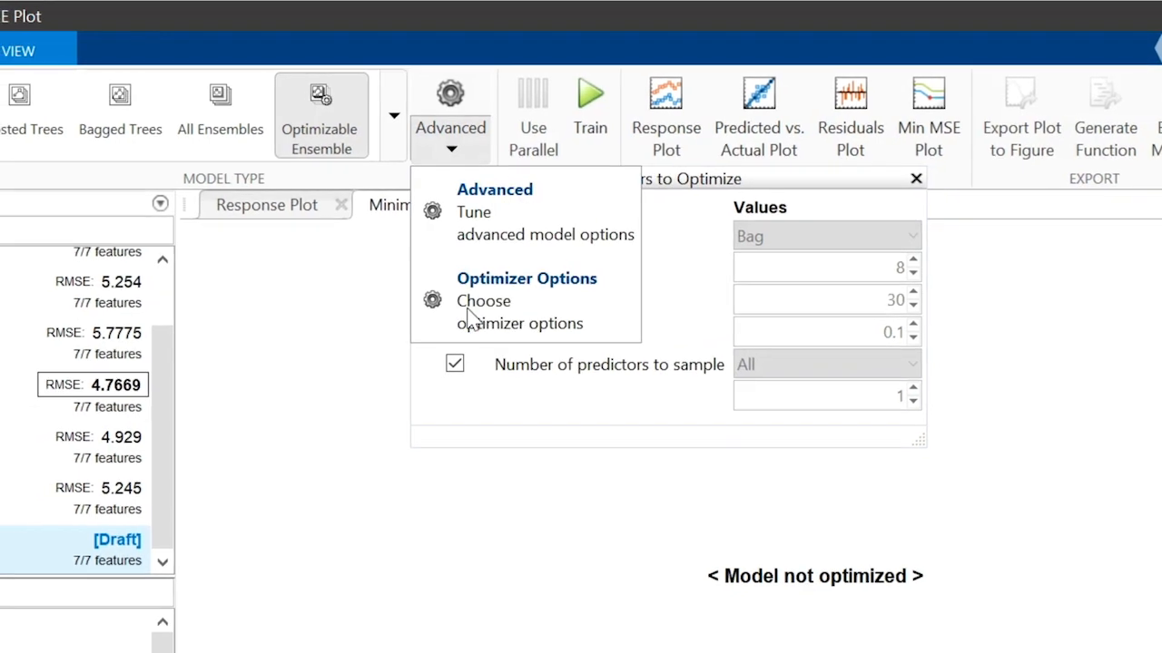
click(483, 301)
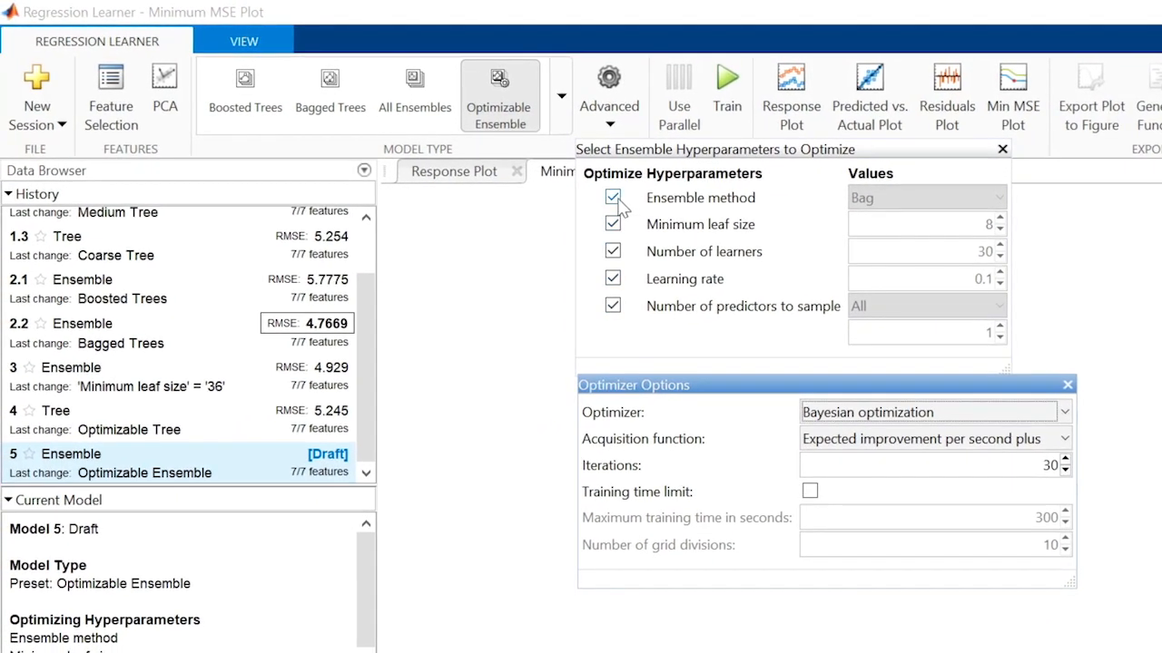
click(614, 197)
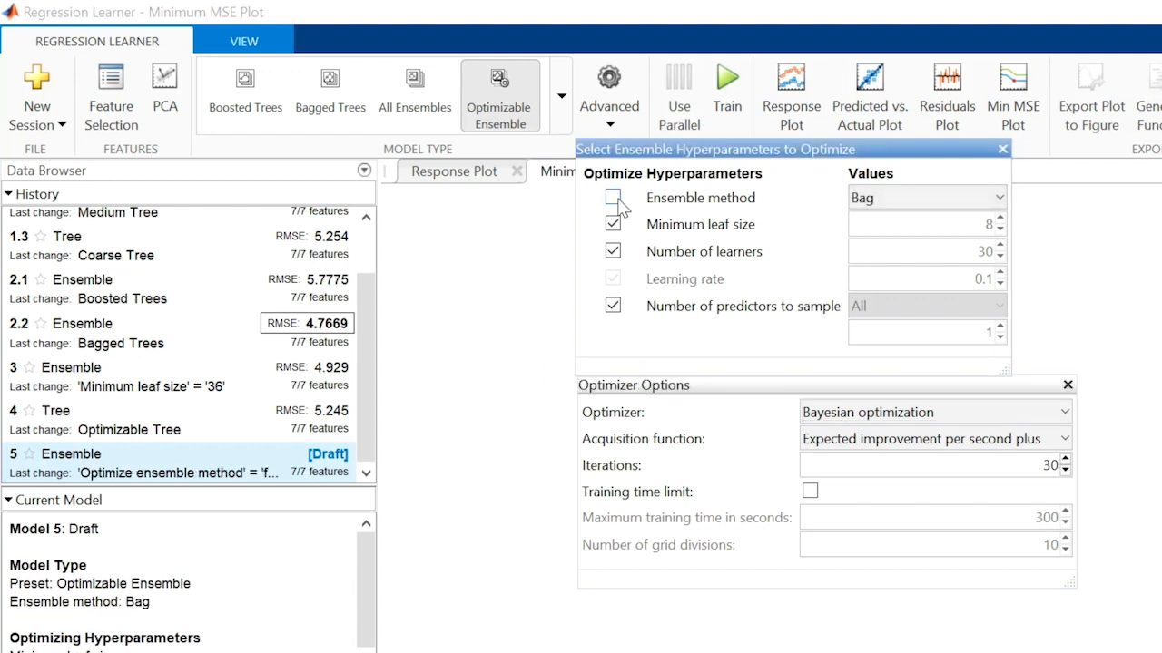
click(614, 280)
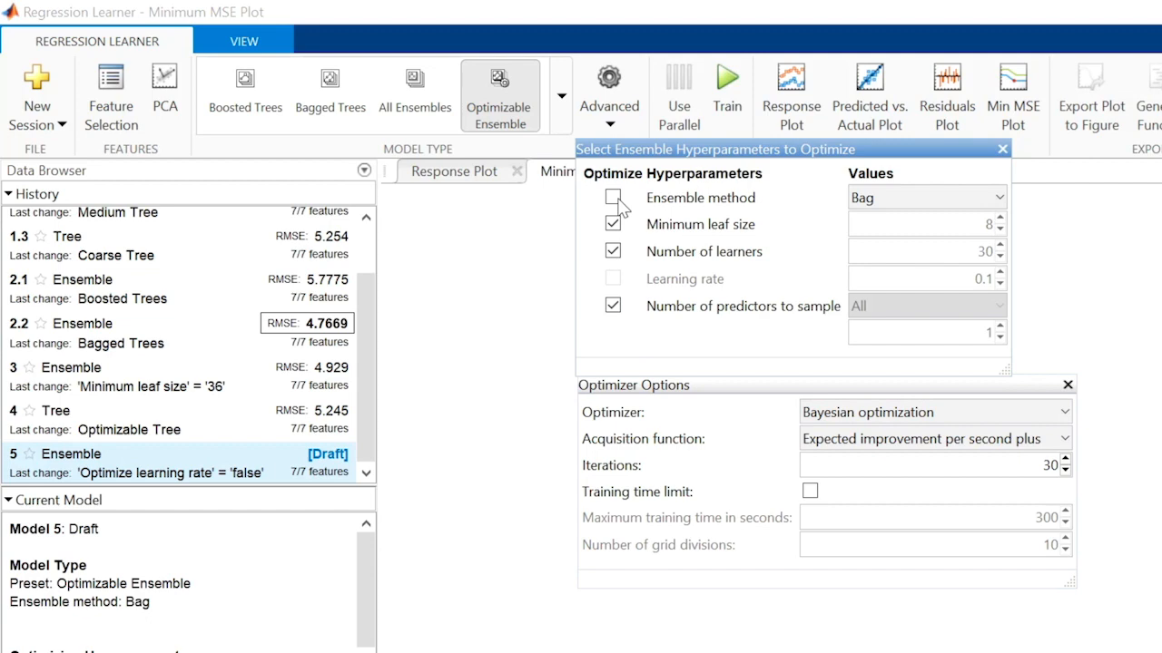
click(1002, 149)
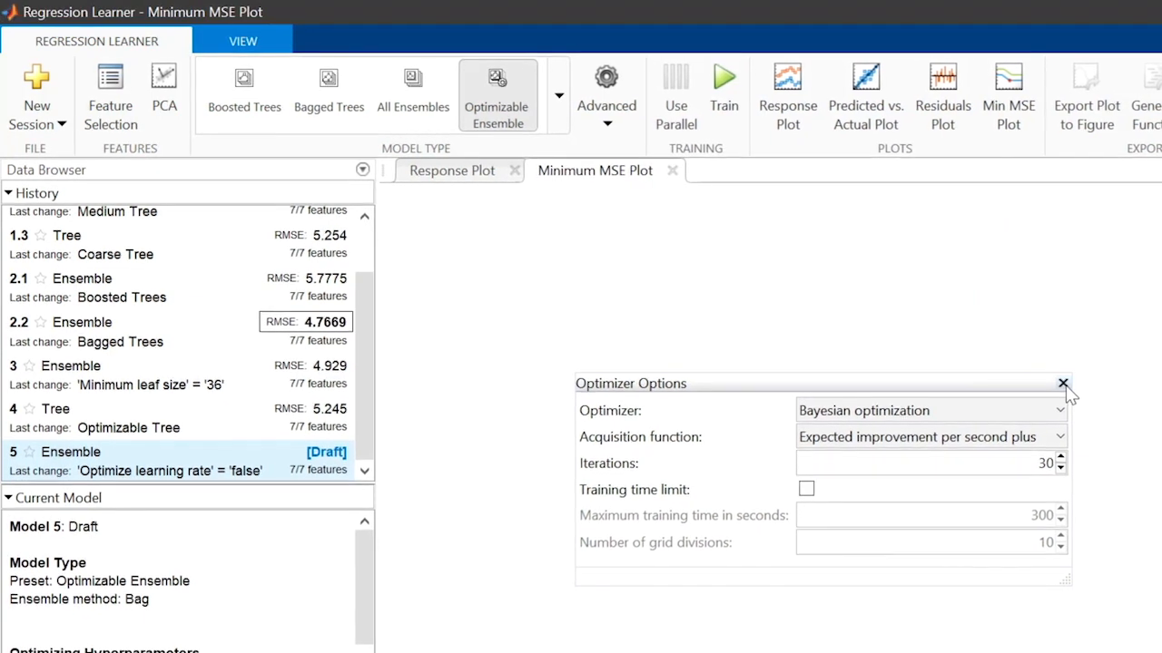
Train ensemble model 5 to RMSE 4.6801 and start draft Optimizable Ensemble model 6.
click(1064, 382)
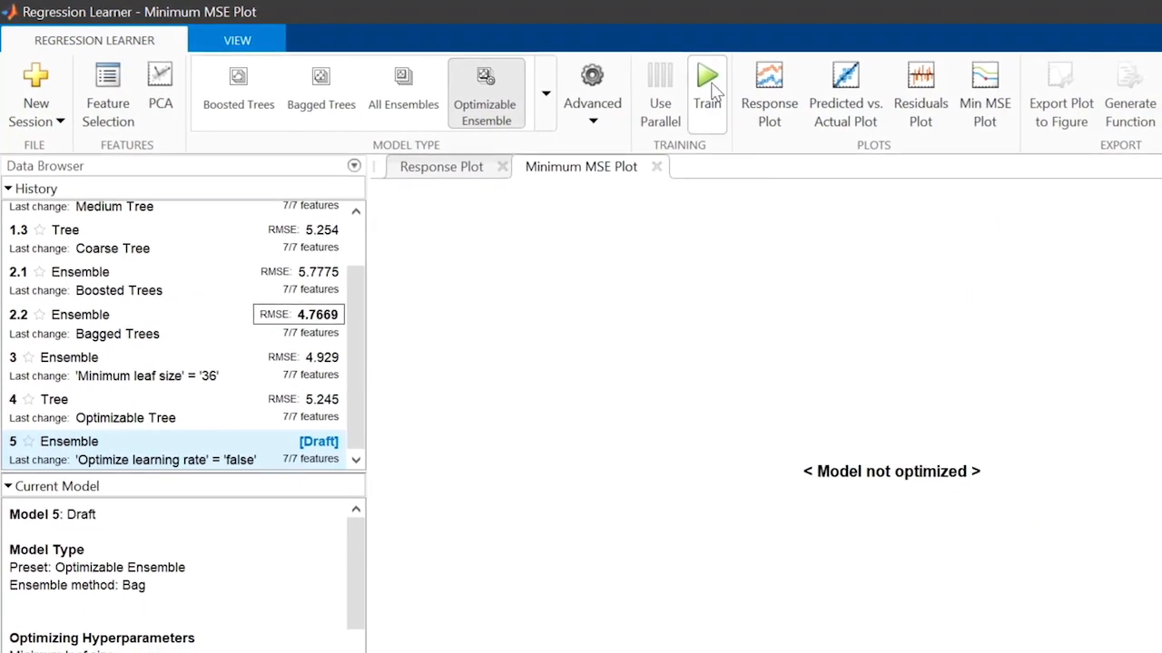
click(708, 82)
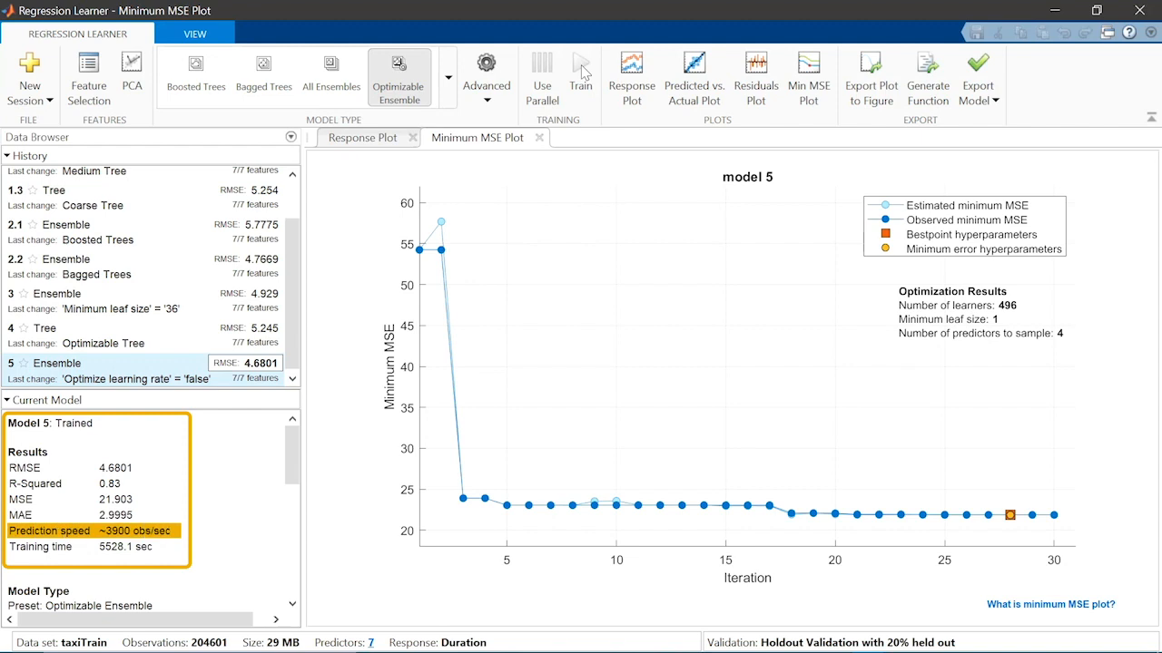
mouse_move(167, 283)
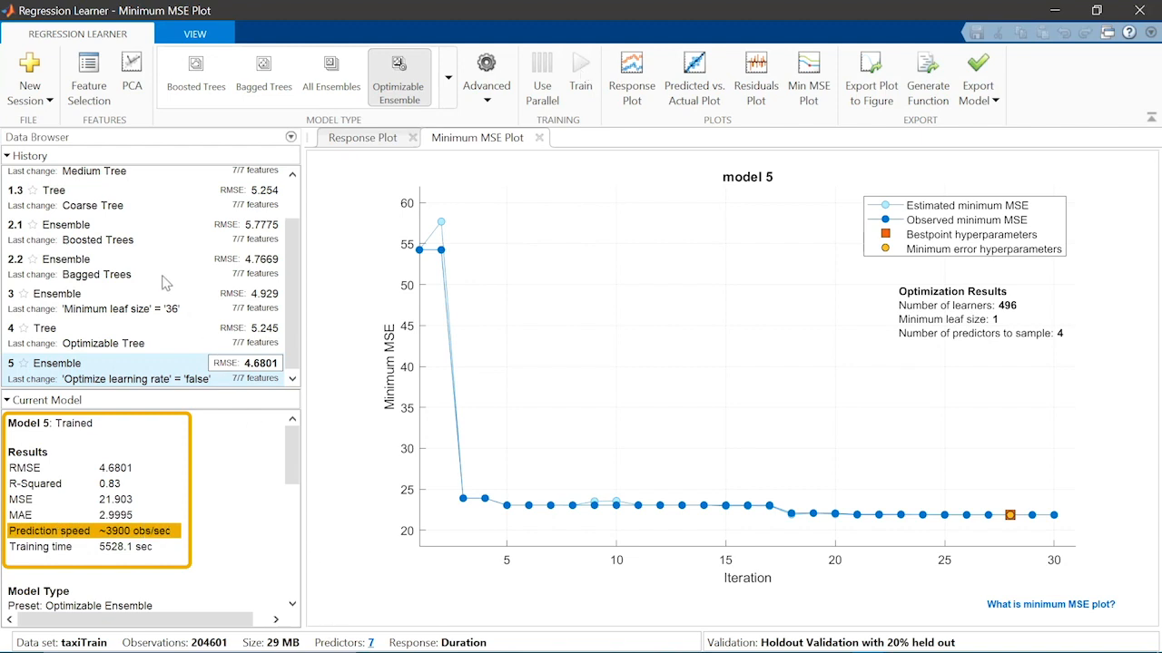
click(65, 257)
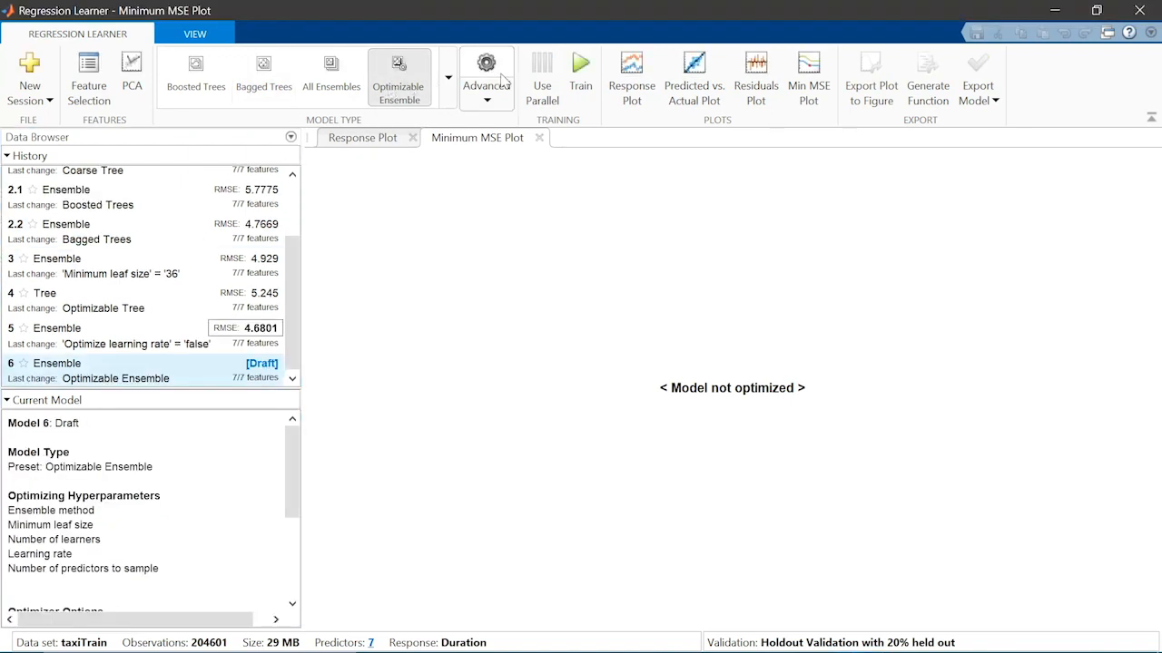
Fix model 6's number of learners at 40 instead of optimizing it, ready for training.
click(486, 76)
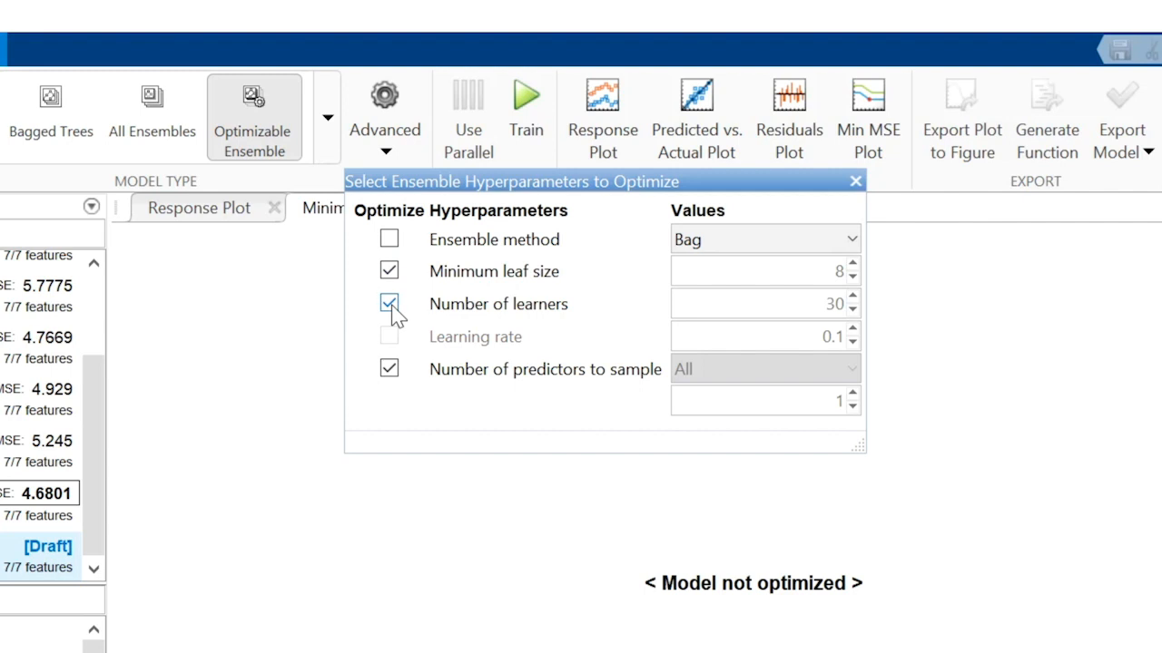
click(388, 305)
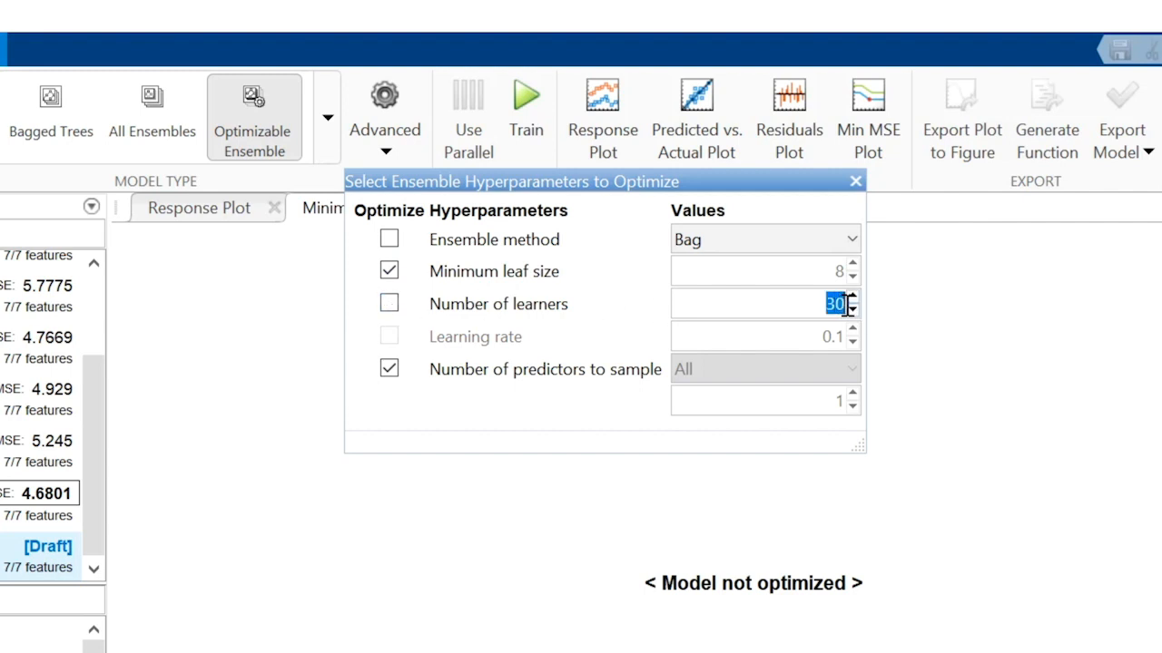
text(4)
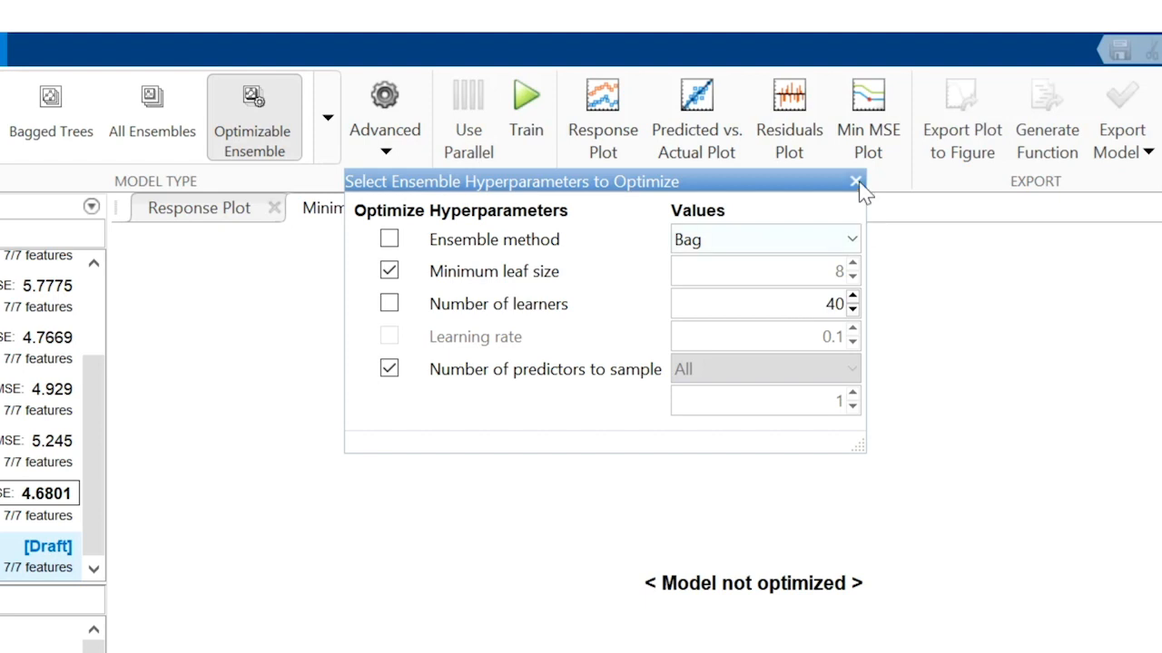
click(853, 182)
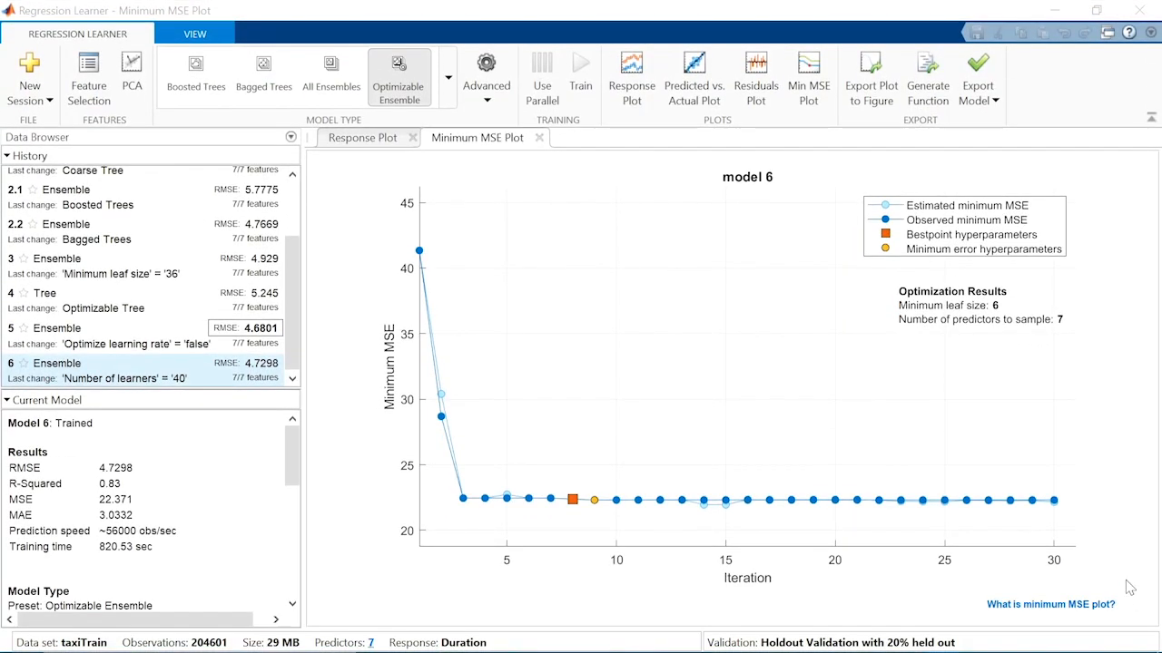
Export trained model 6 to the workspace as trainedModel.
click(977, 76)
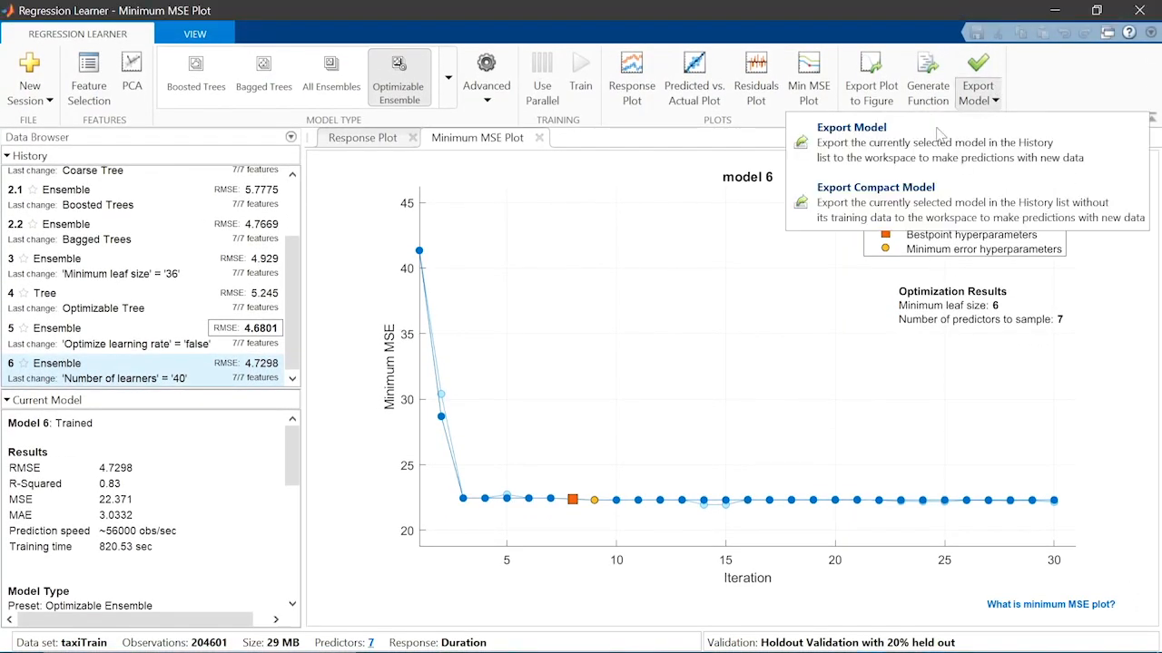
click(849, 127)
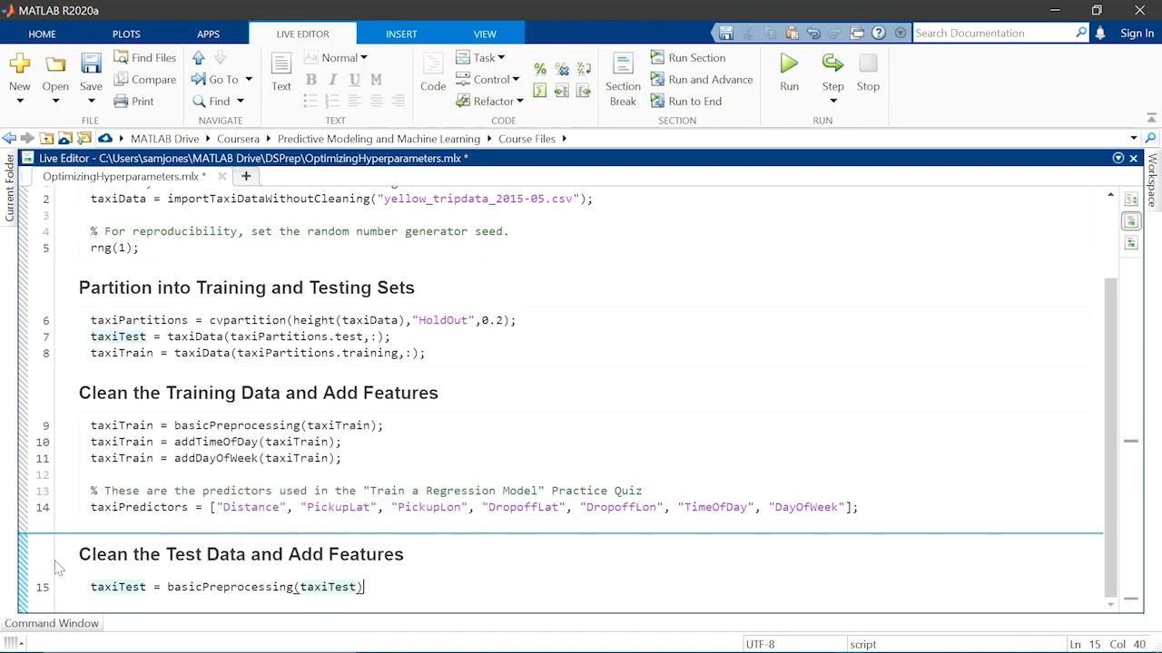
Write code preprocessing taxiTest, predicting with trainedModel.predictFcn, and computing residuals and rMetrics.
text(addTimeOfDay(taxiTest);)
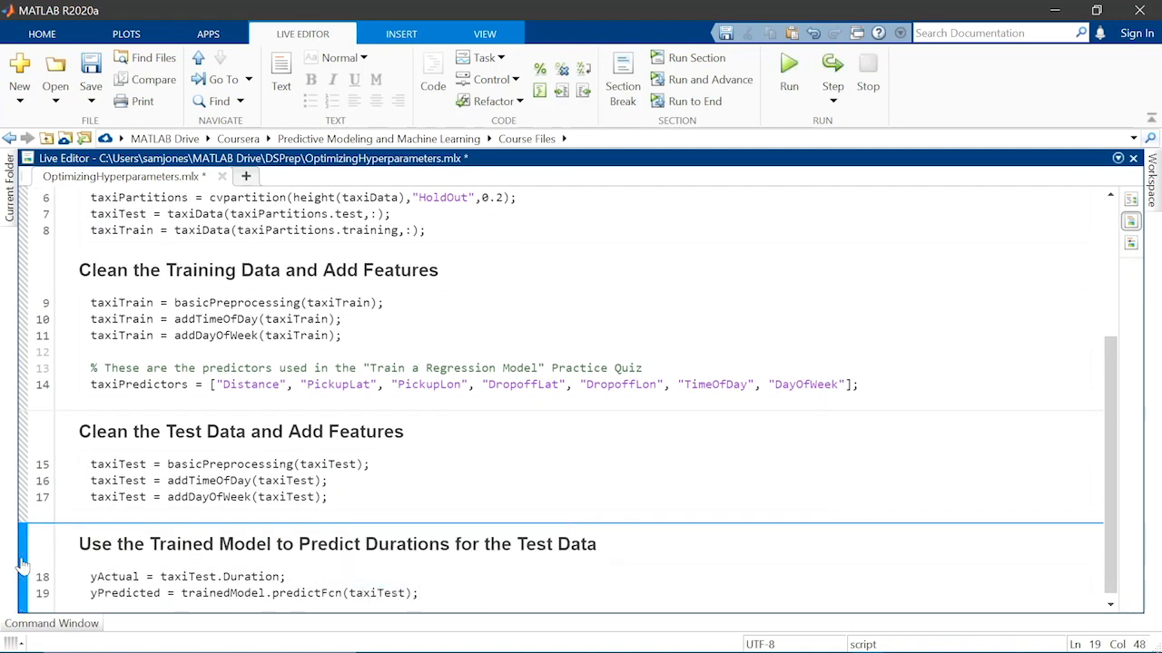
scroll(down, 3)
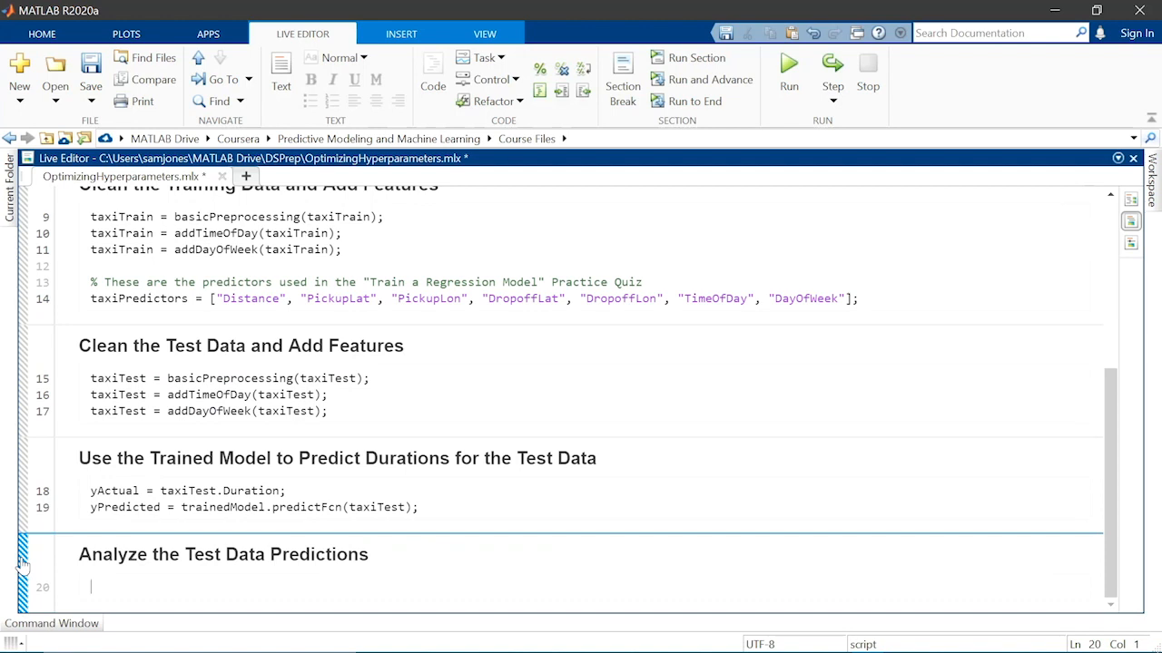
text(residuals = yActual - yPredicted;)
text(testMetrics = r)
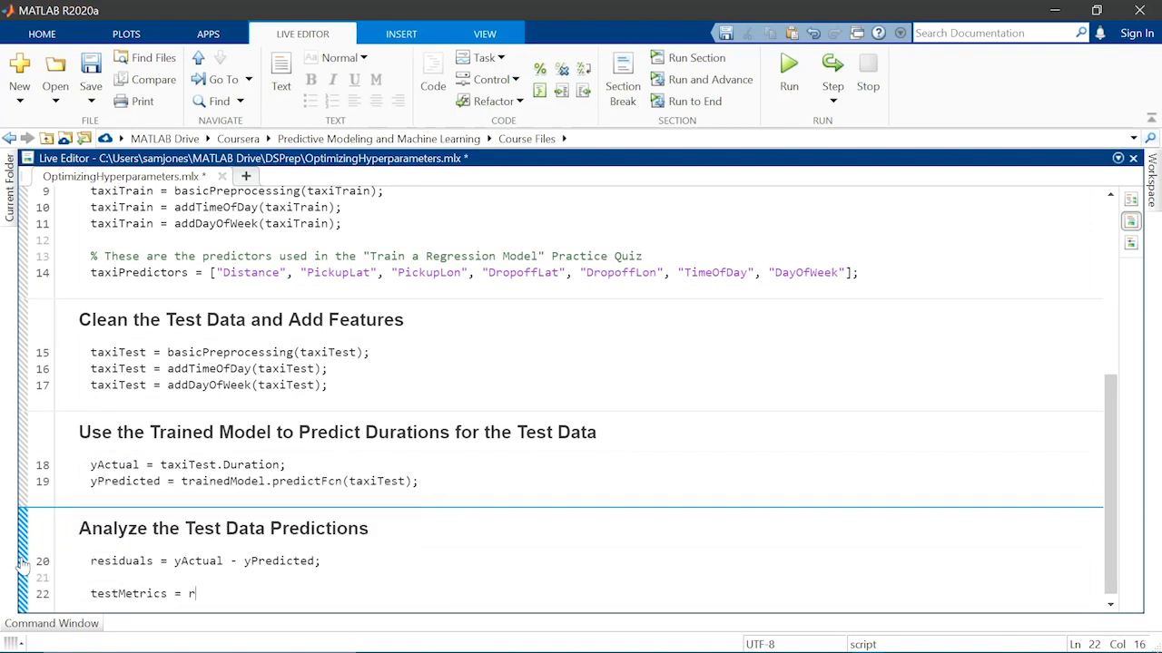
text(Metrics(yActual, yPredicted)
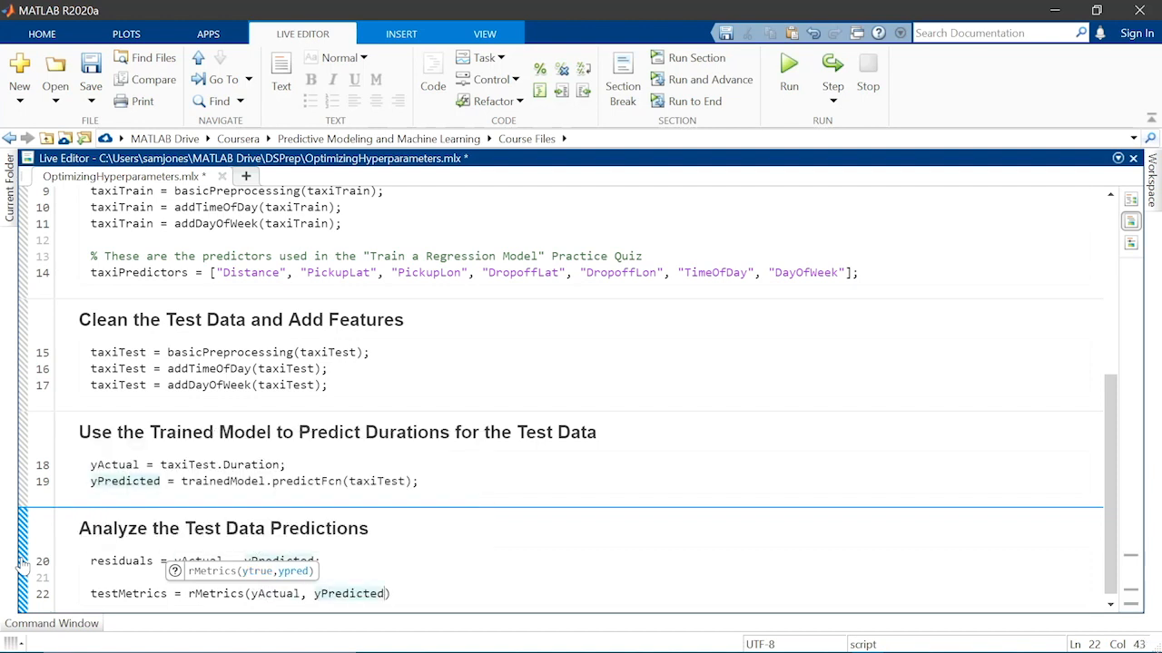
click(788, 71)
text(scatter(taxiTest.Distance, yA))
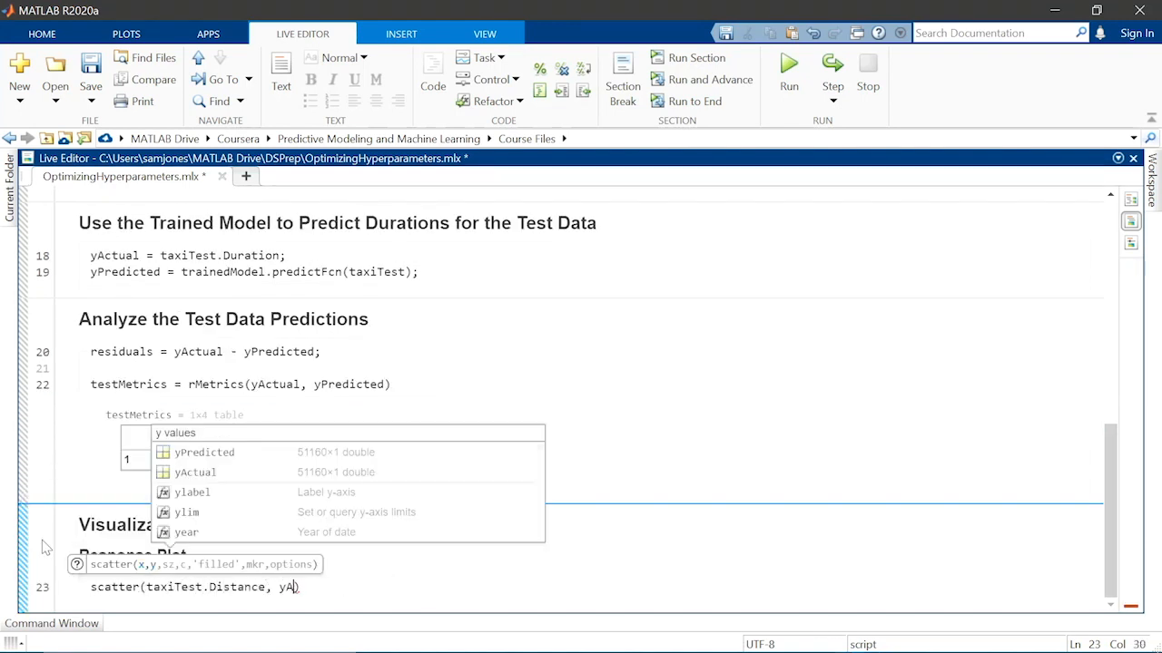
Run the live script to get taxiTest metrics (RMSE 4.971) with response and residuals plots.
click(788, 71)
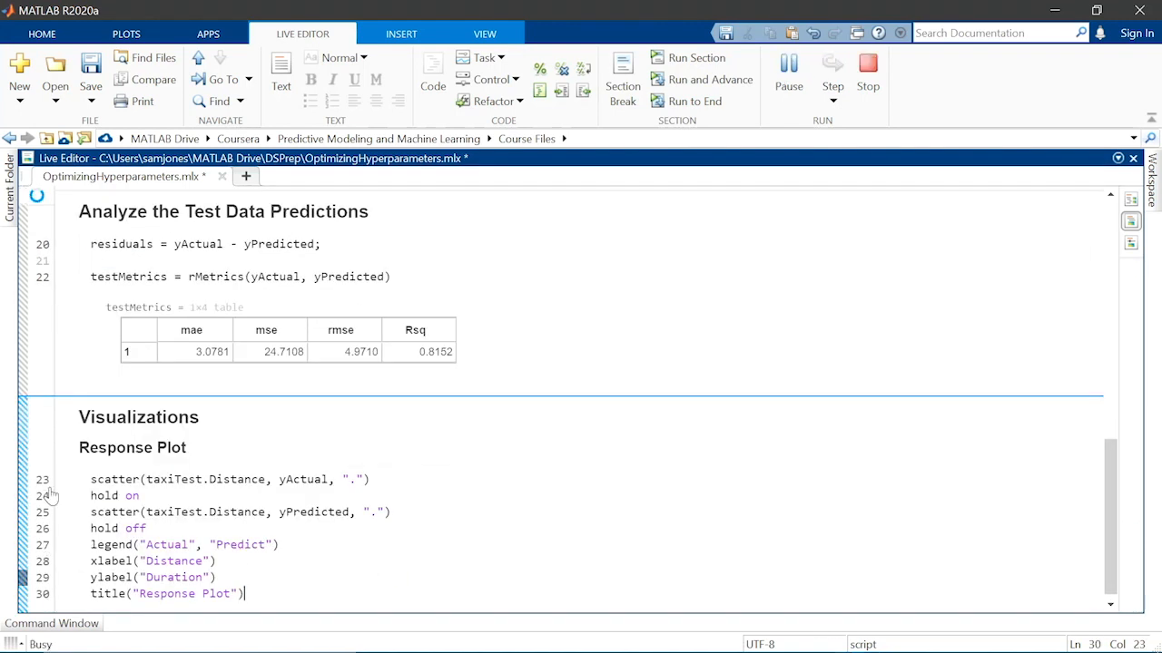
click(788, 69)
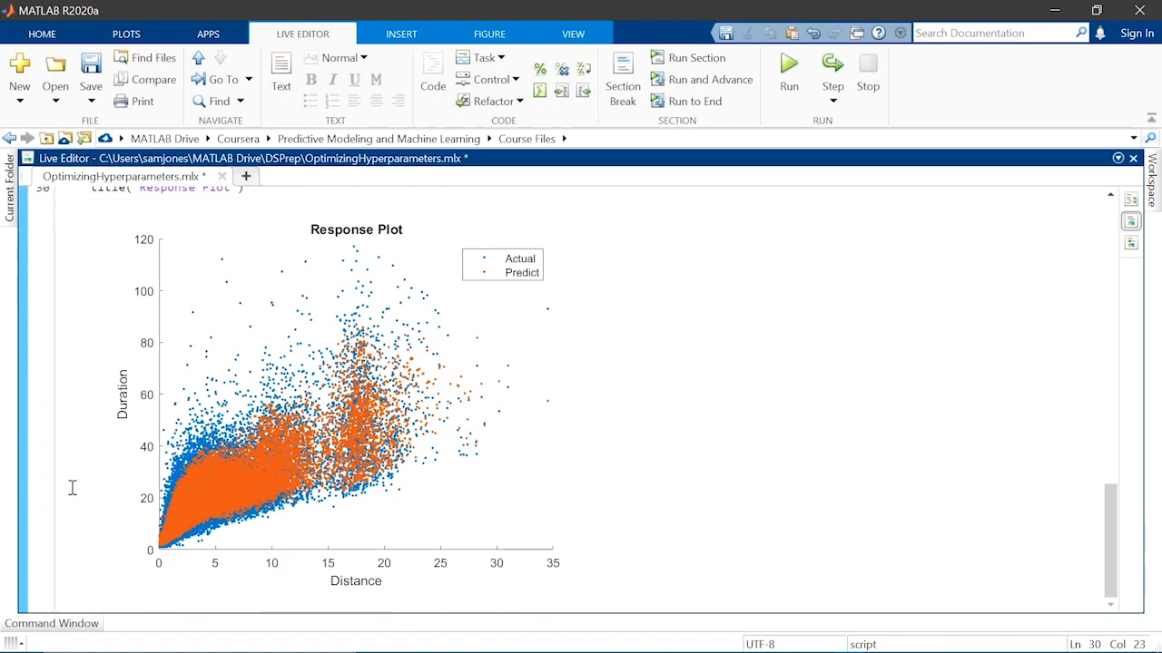
mouse_move(76, 488)
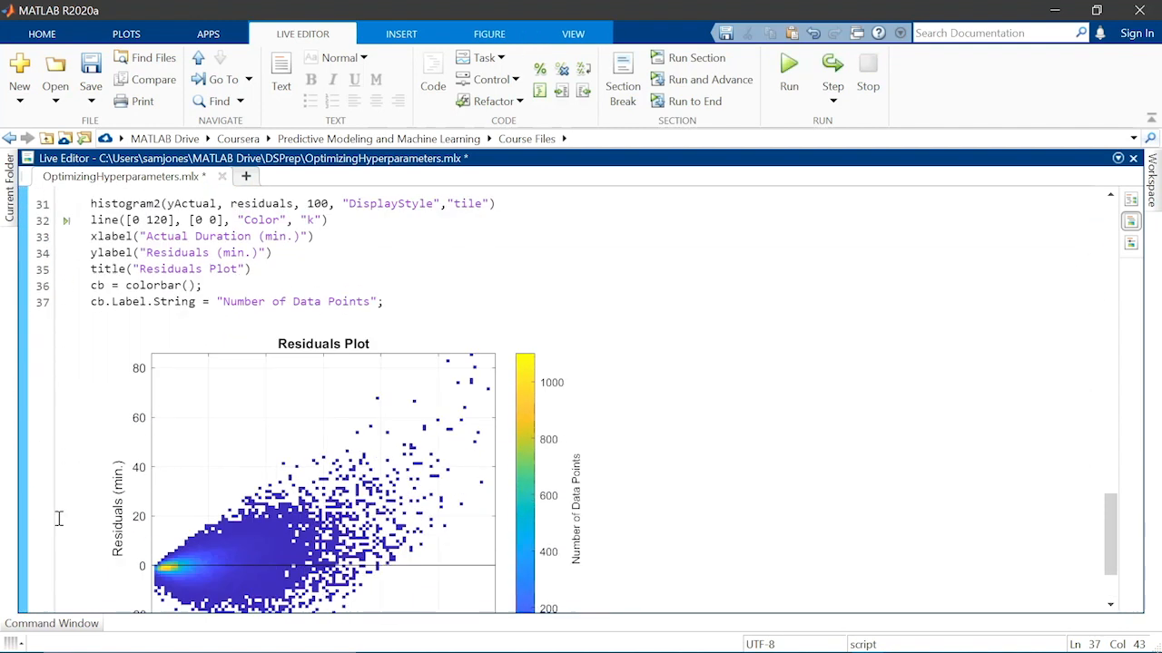
scroll(down, 3)
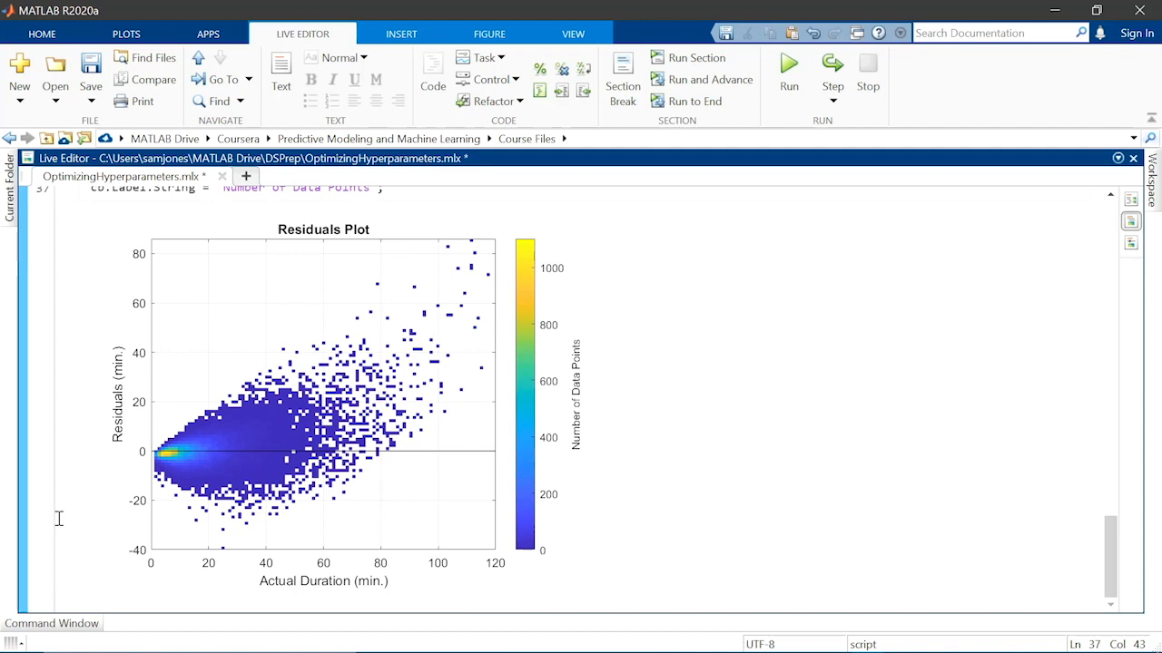